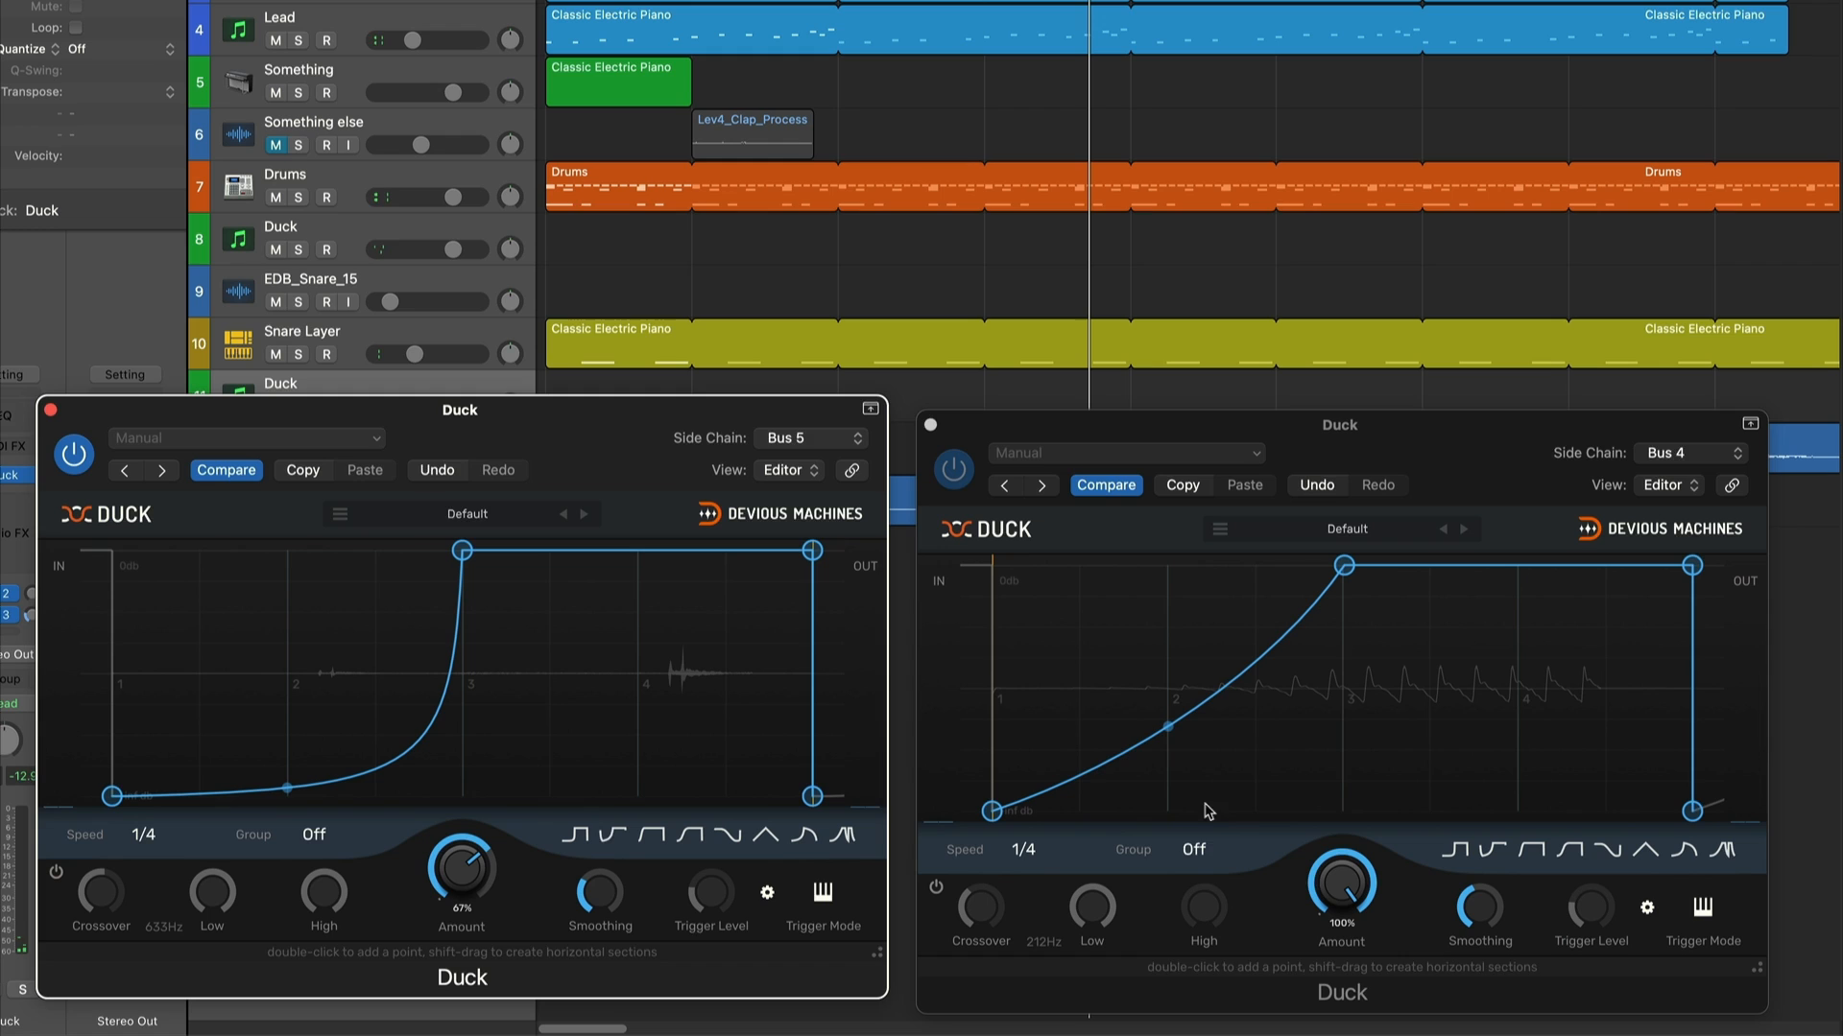
- Assign both Duck instances to Group A, then pull the shared curve's midpoint down into a slow exponential rise
click(1192, 851)
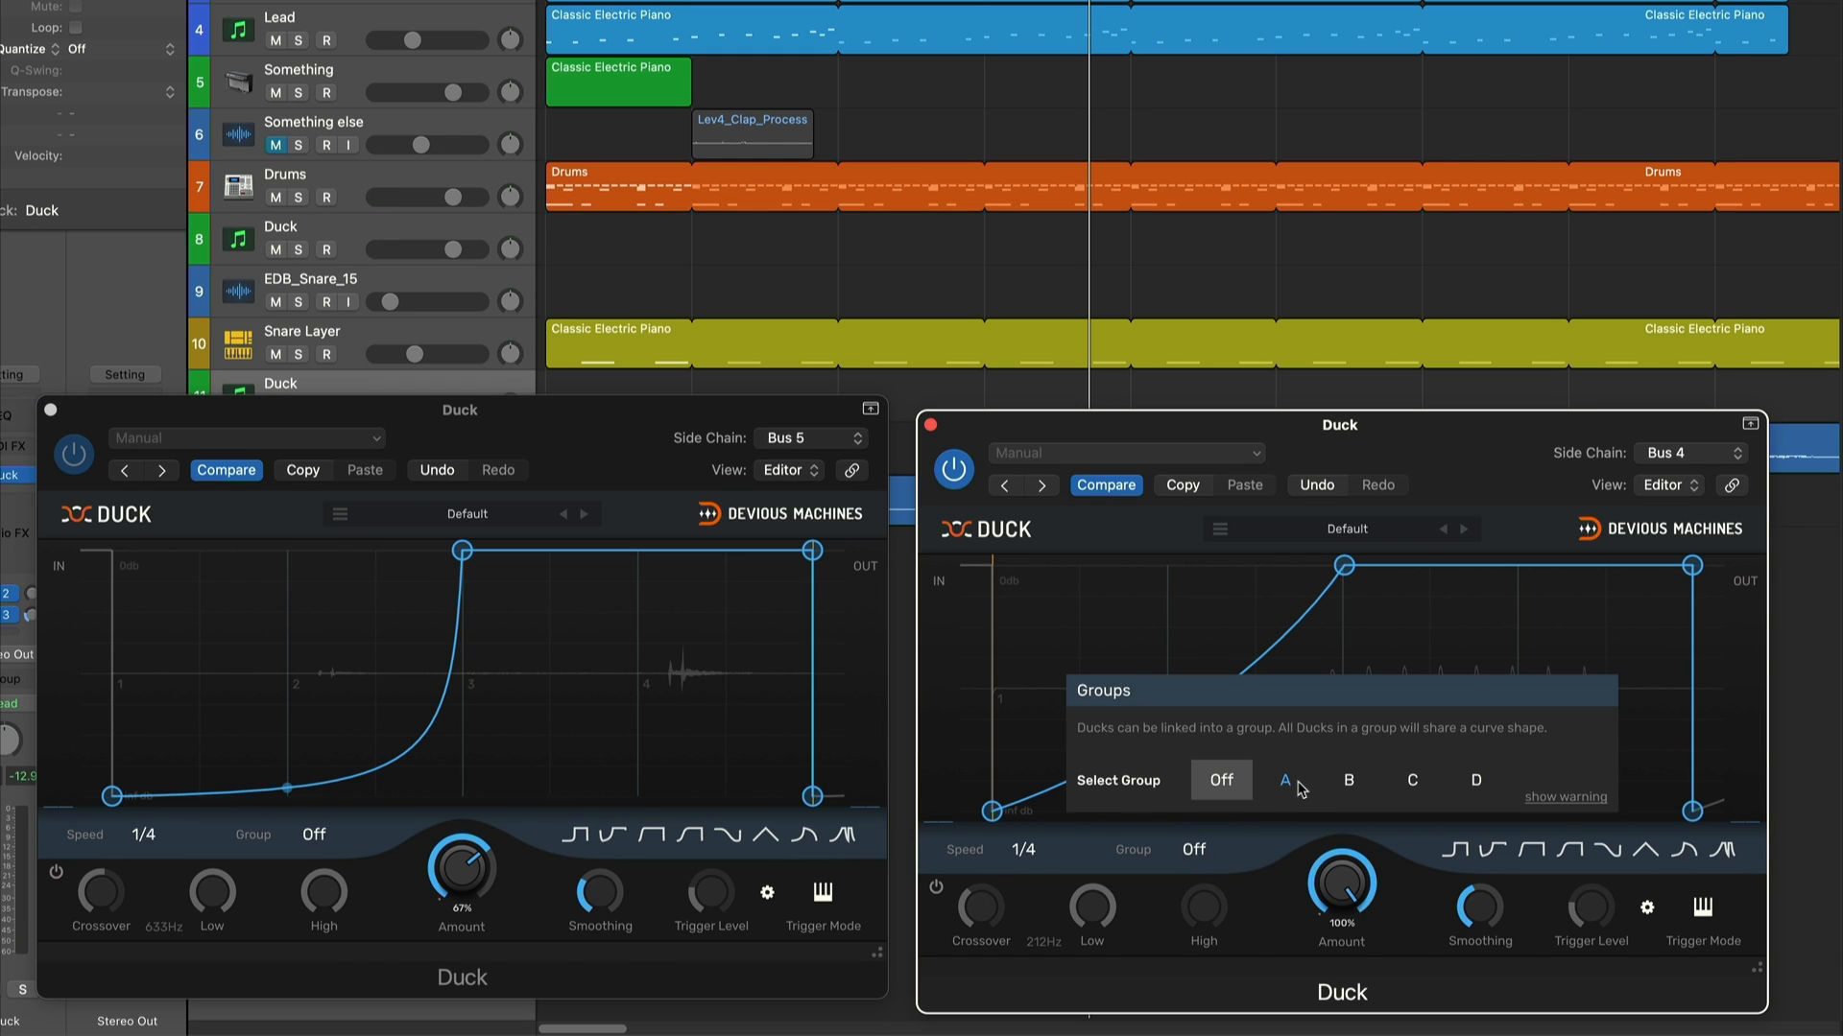
click(1284, 782)
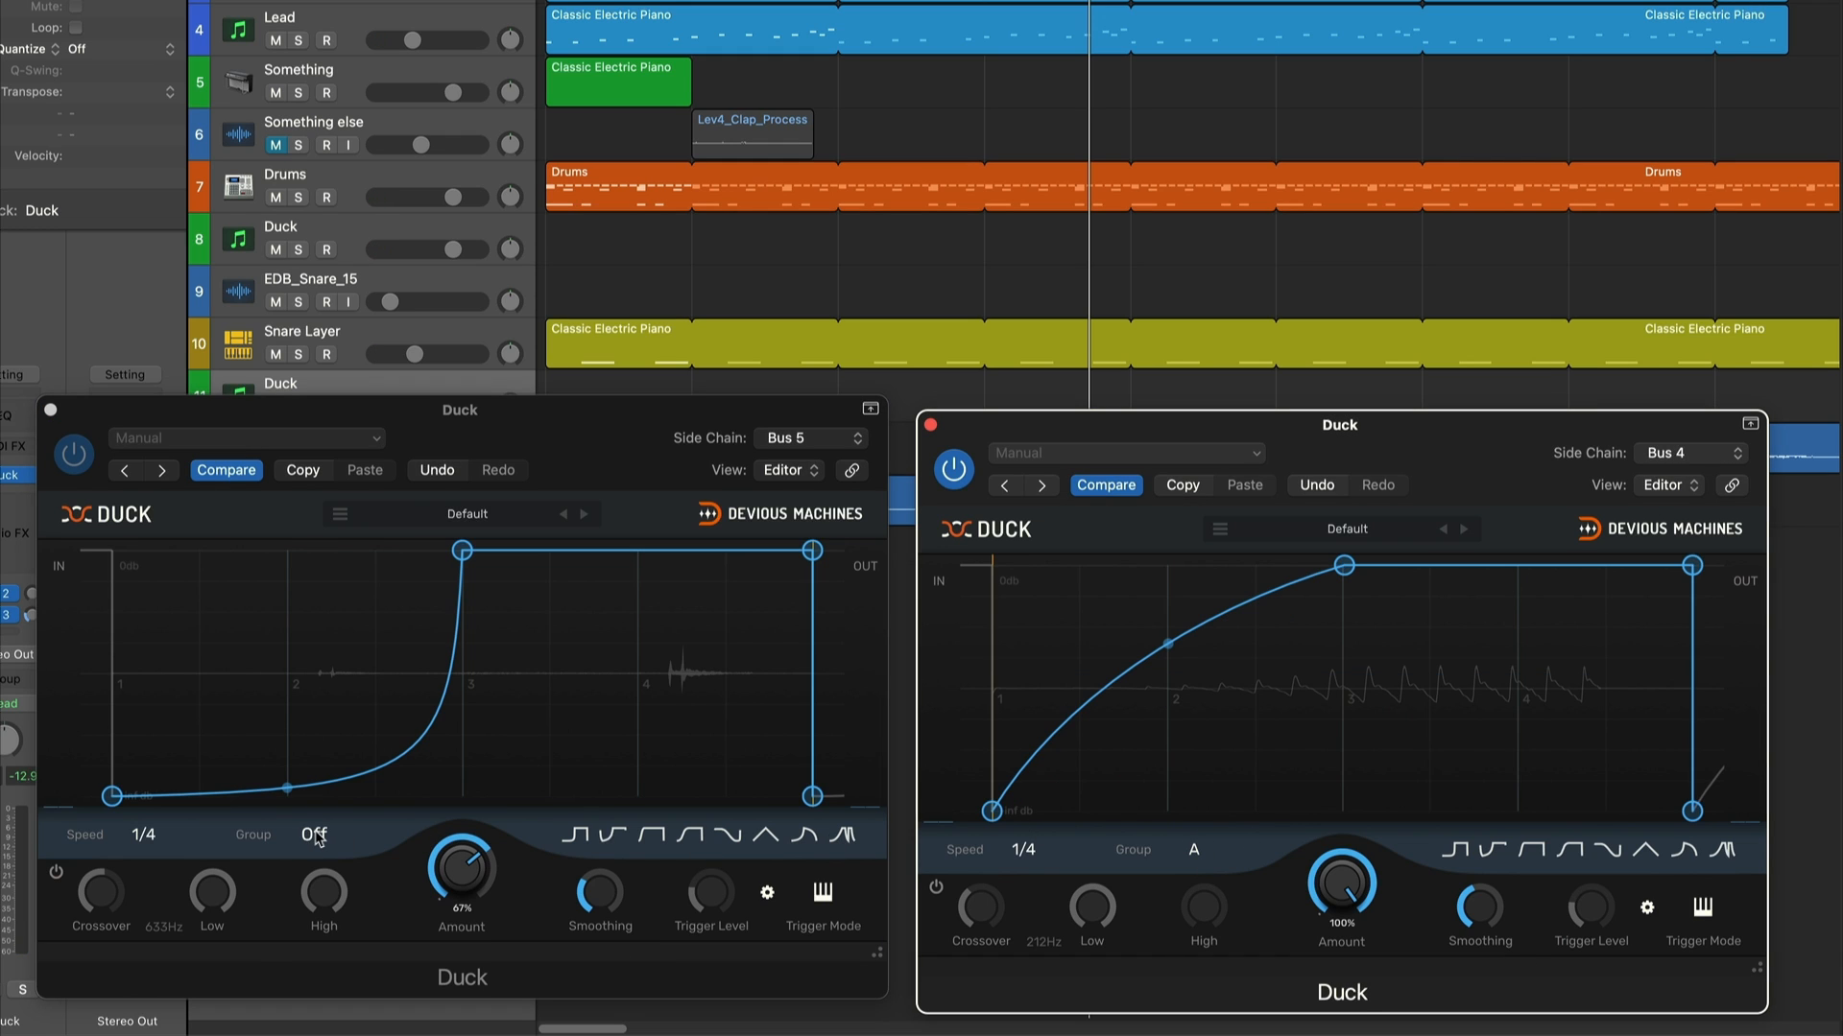
click(313, 835)
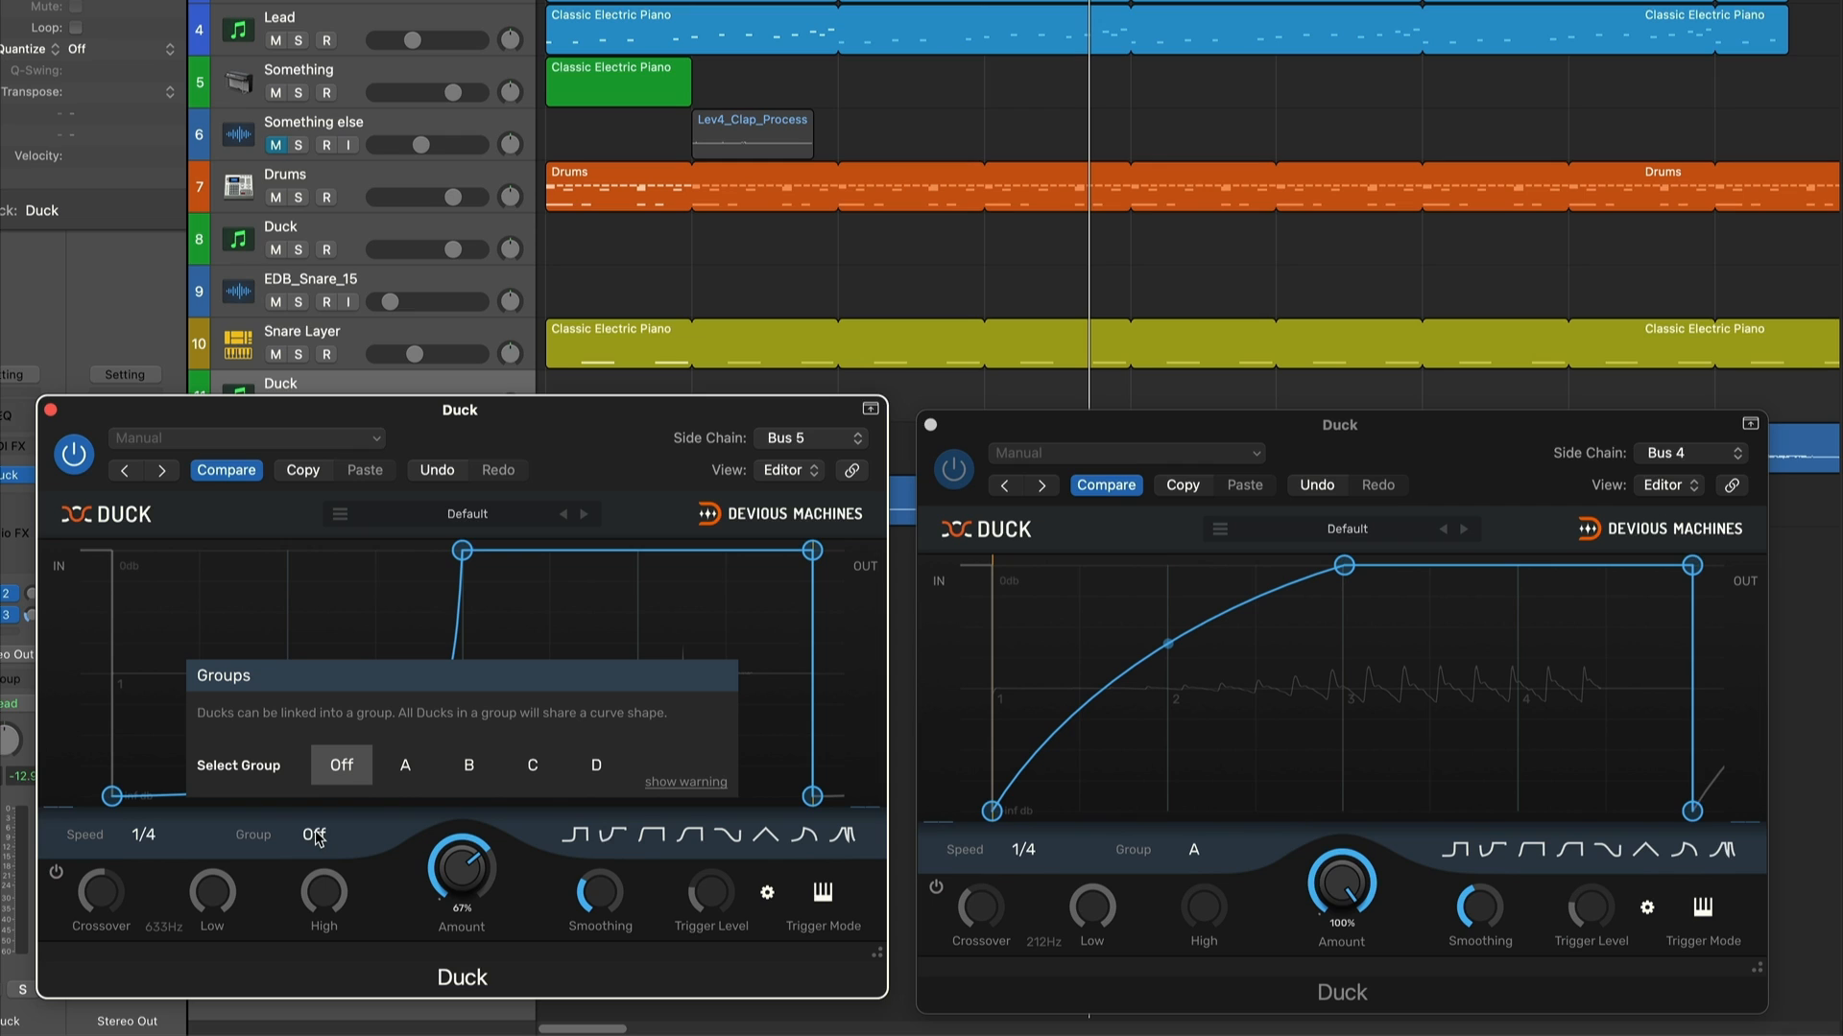
click(405, 766)
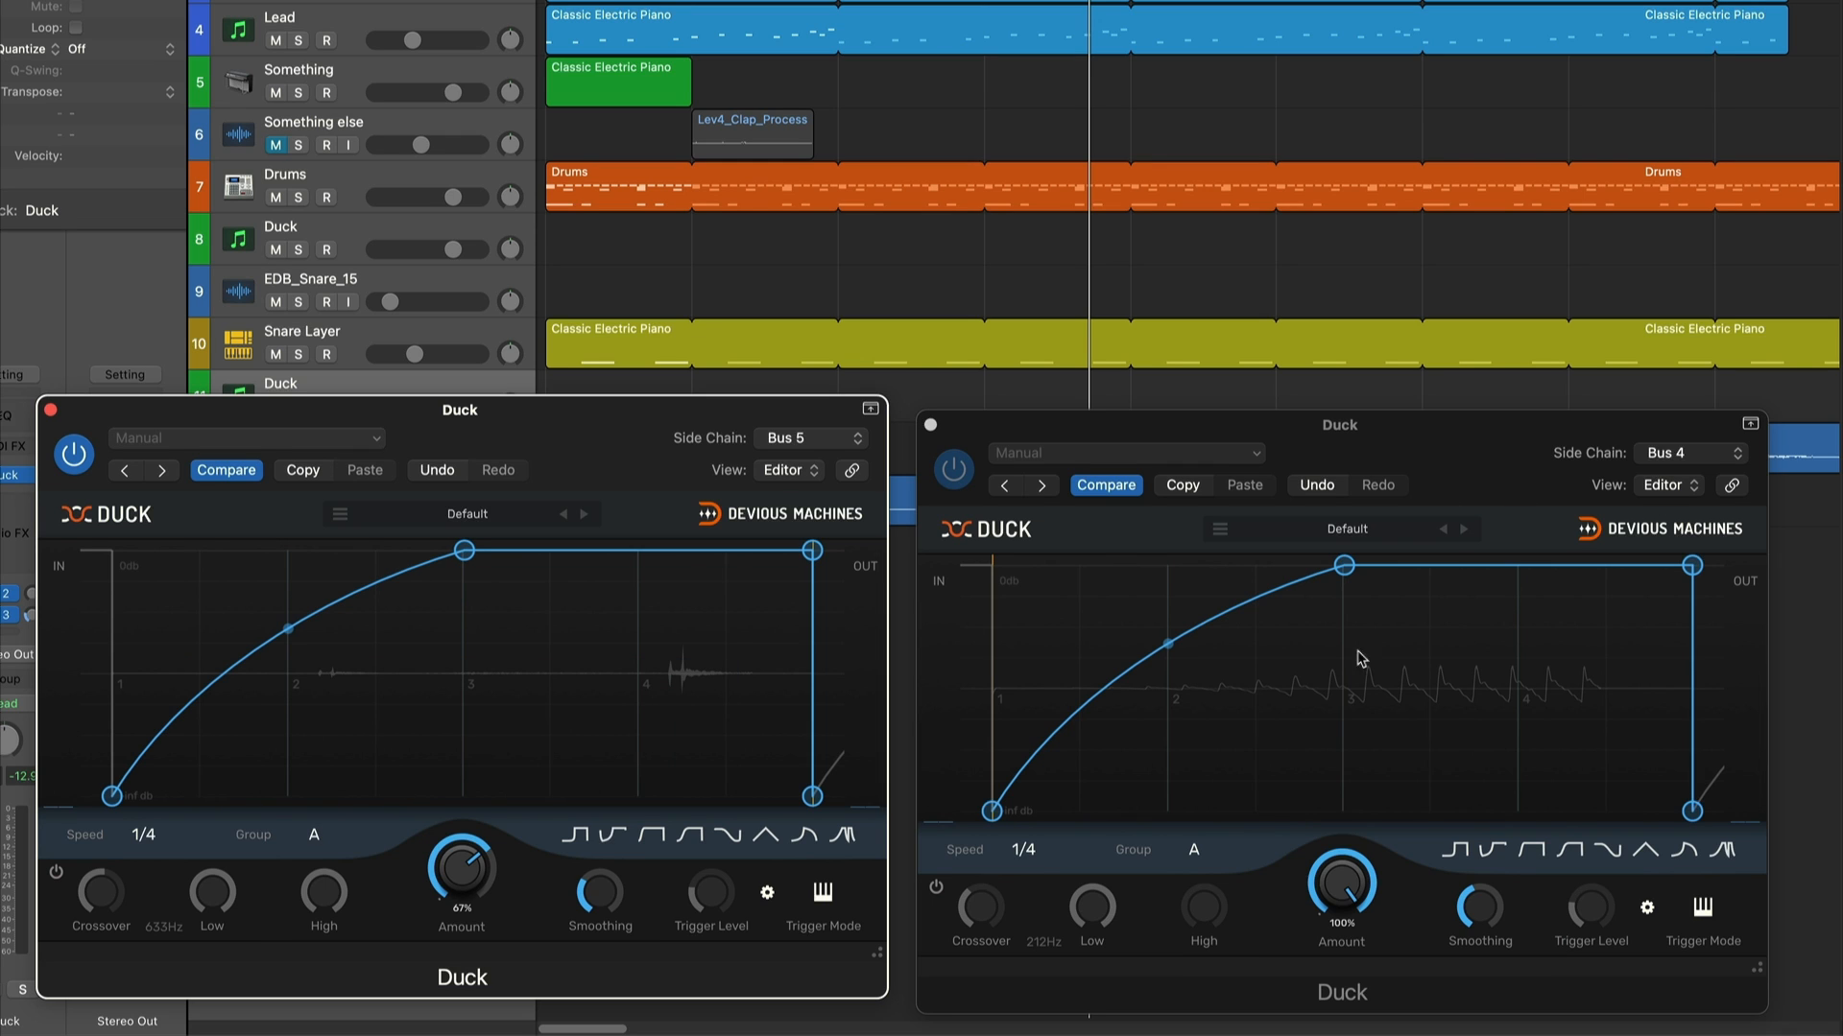
drag(1167, 652, 1167, 785)
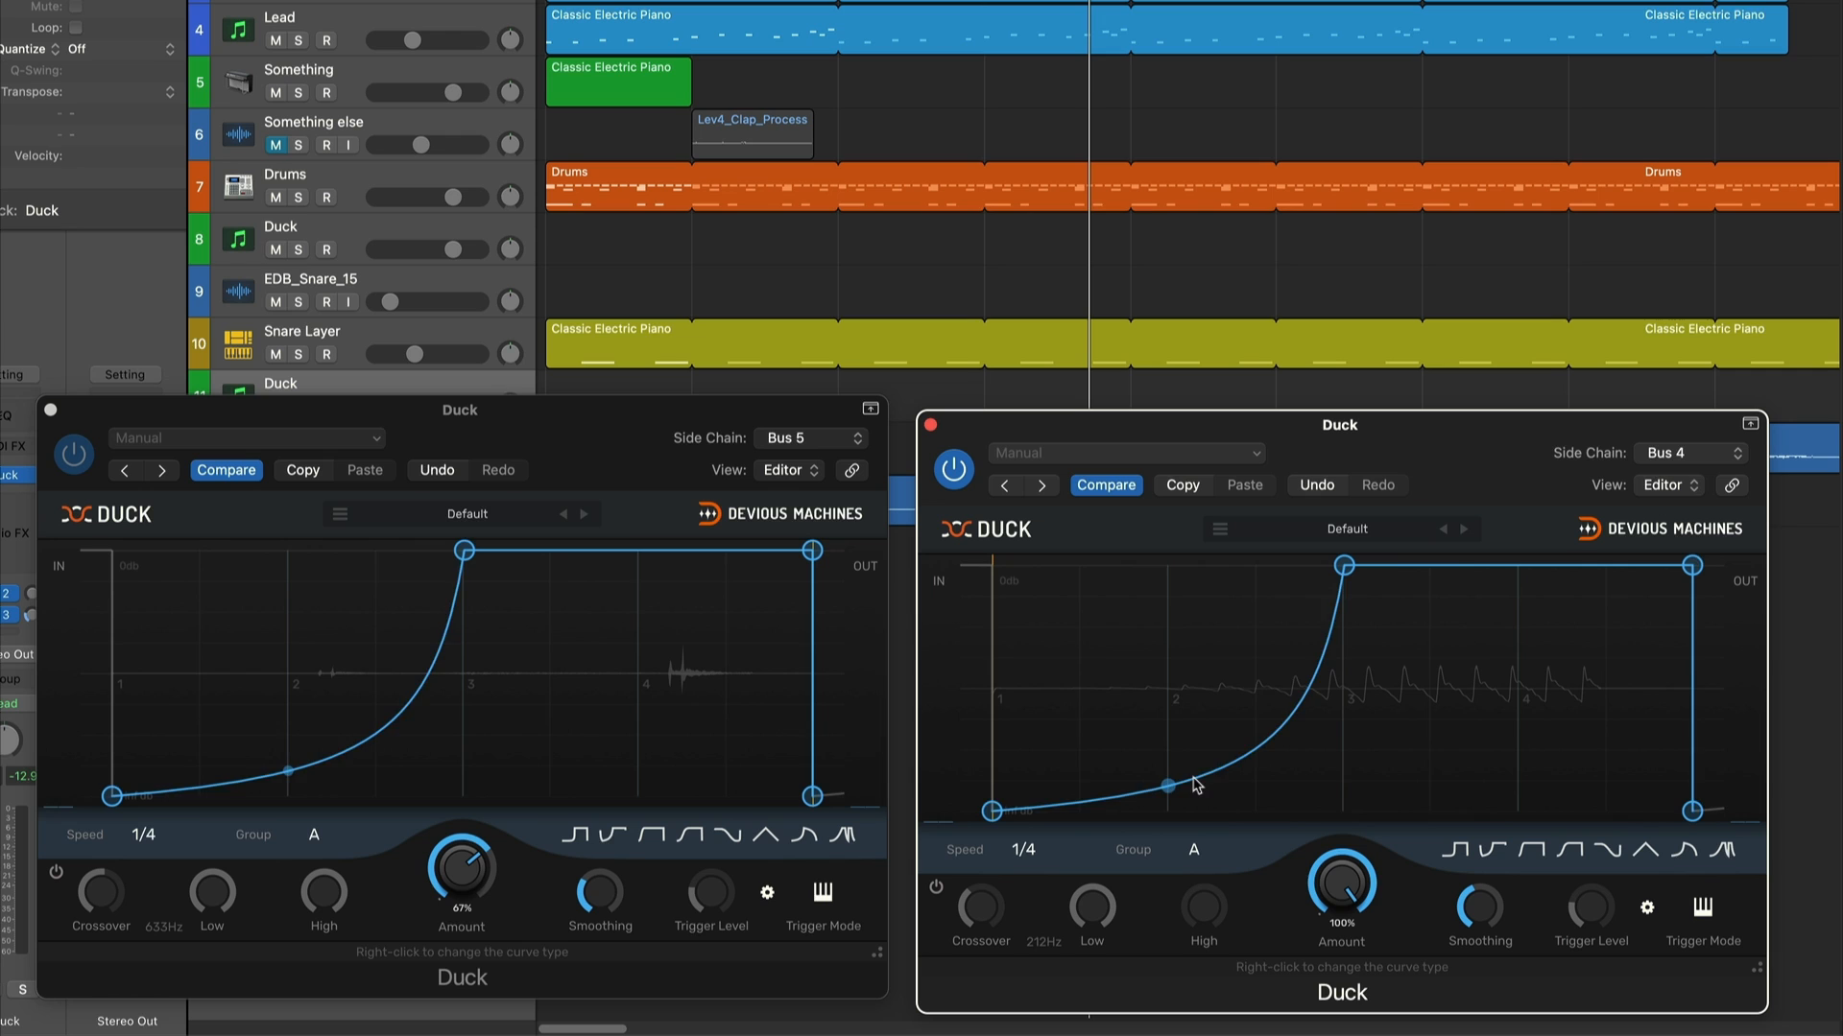